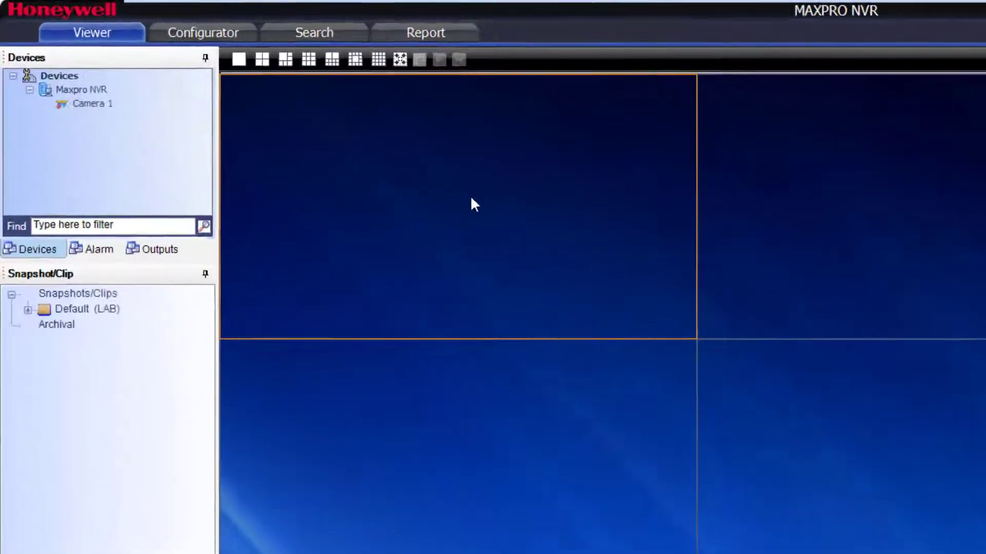
- Show the Report area listing the Event History and Operator Log reports
left_click(427, 32)
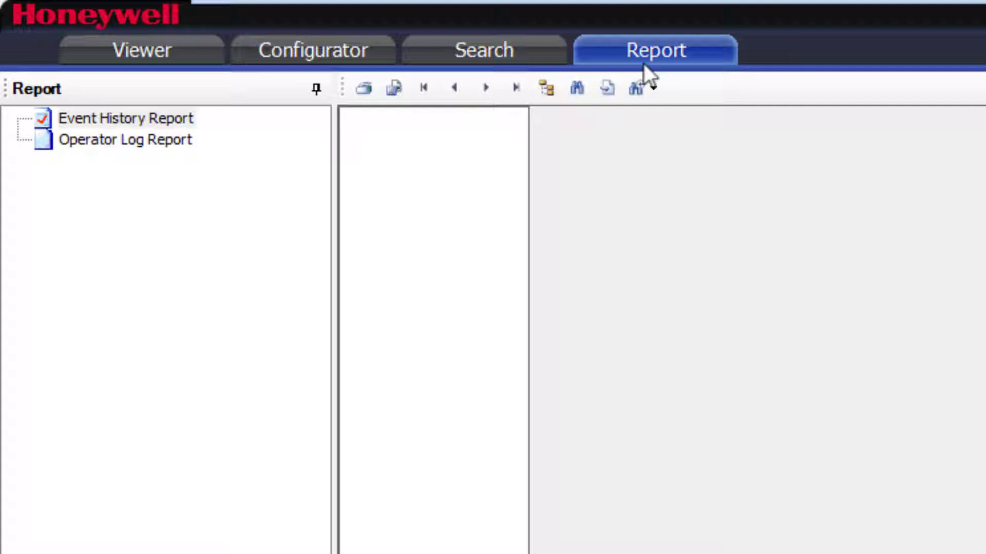
mouse_move(264, 124)
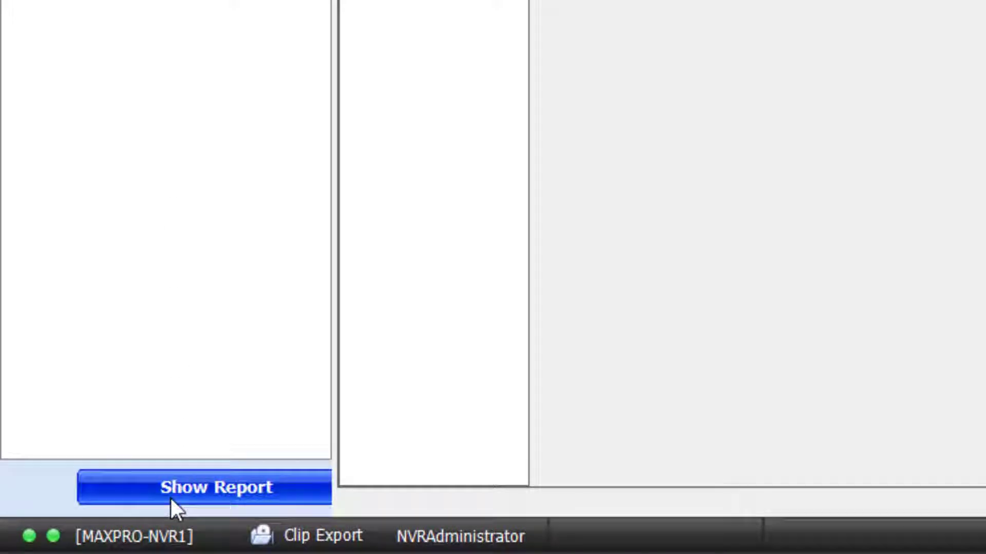
- Configure the Event History Report for Today with Camera 1(1) and the Camera Motion Started event selected
left_click(206, 489)
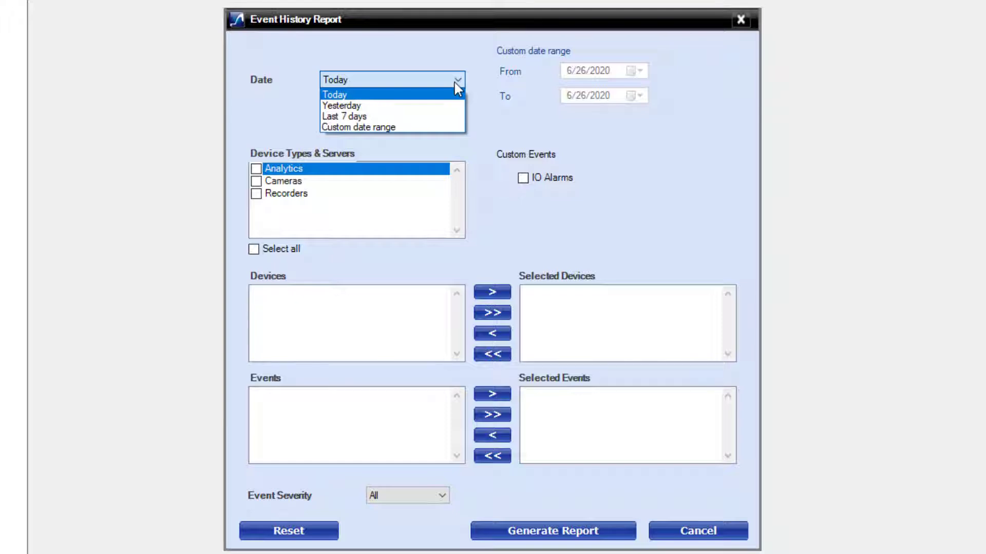
left_click(333, 95)
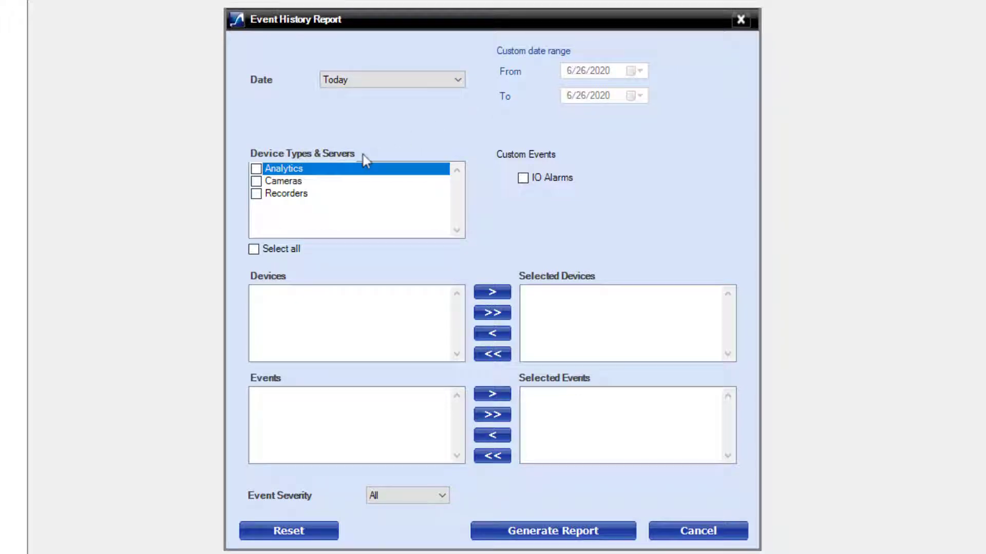
left_click(255, 181)
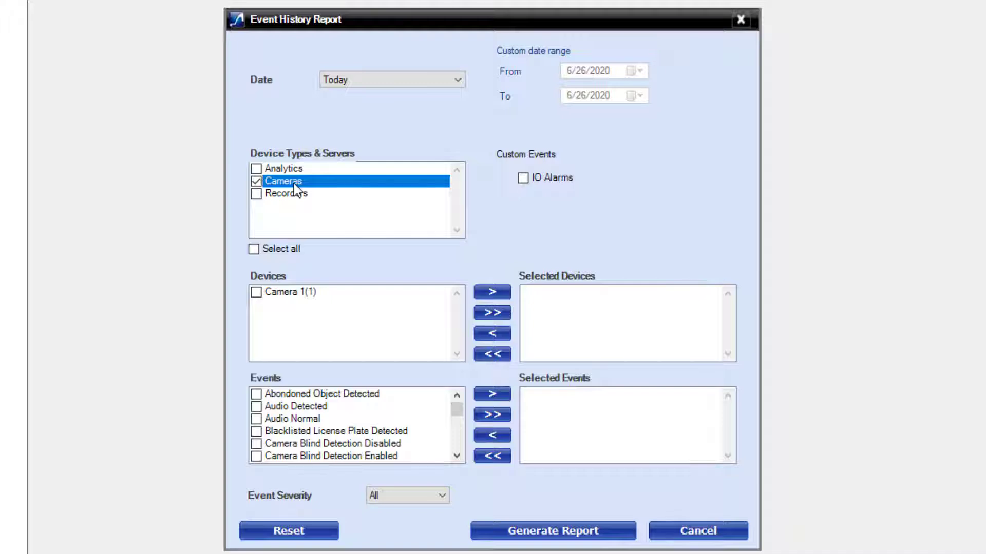
left_click(492, 291)
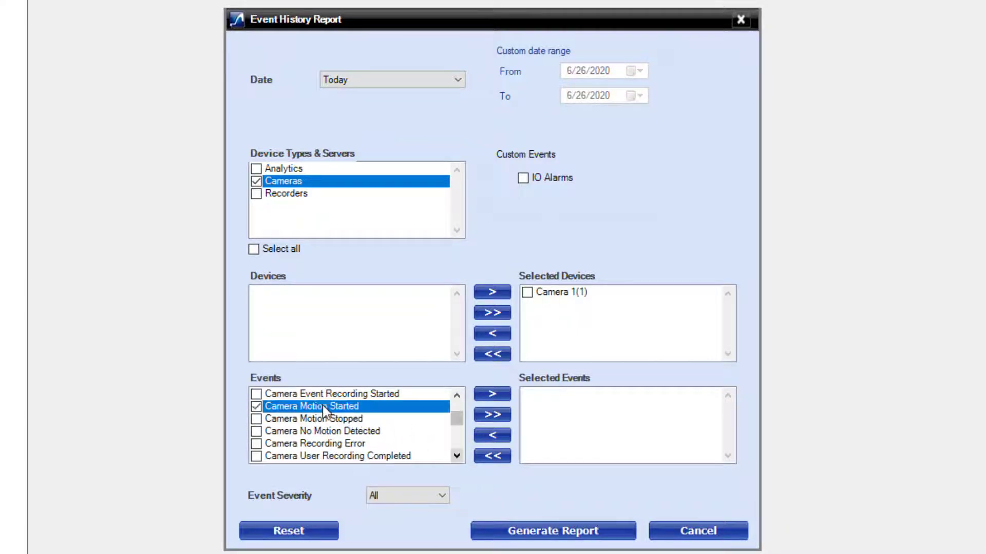
left_click(492, 394)
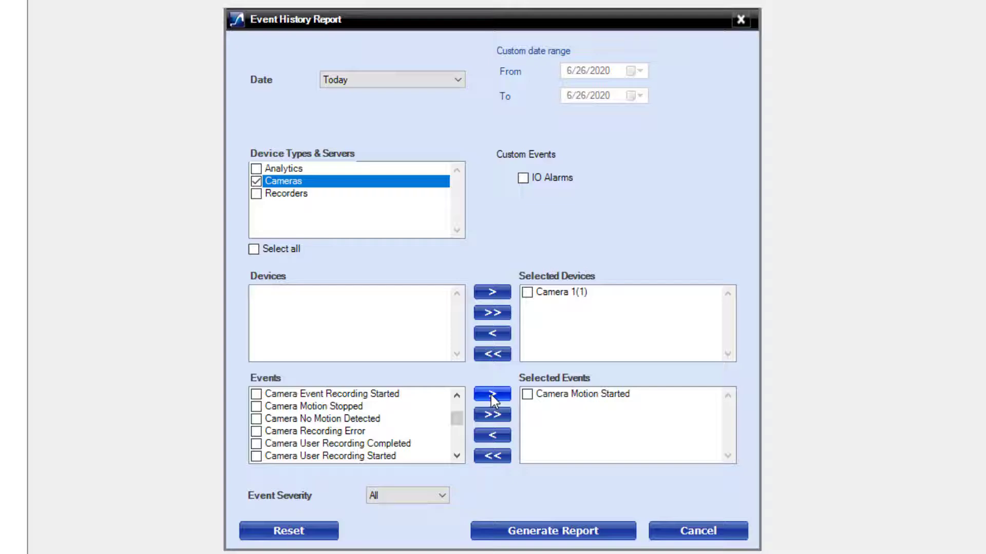
left_click(552, 545)
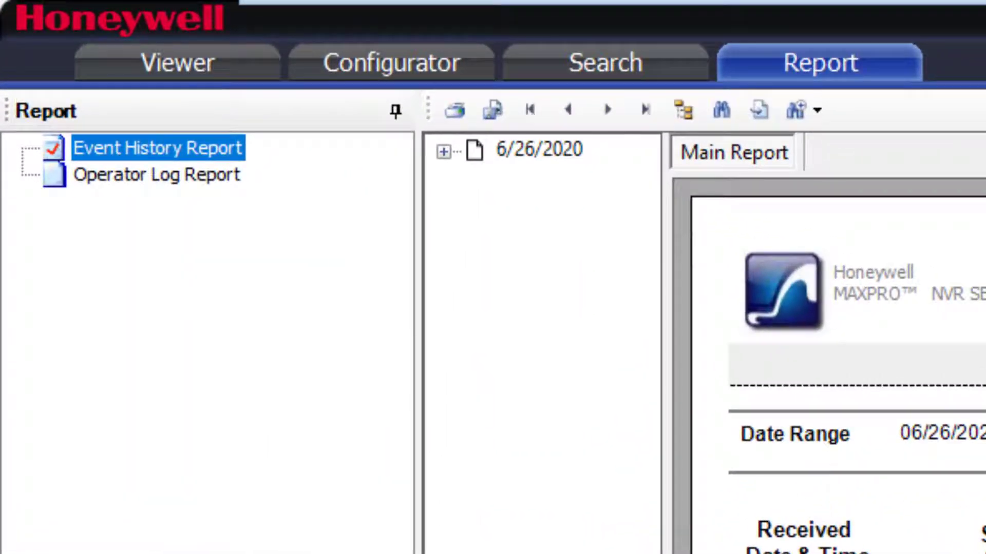
mouse_move(230, 213)
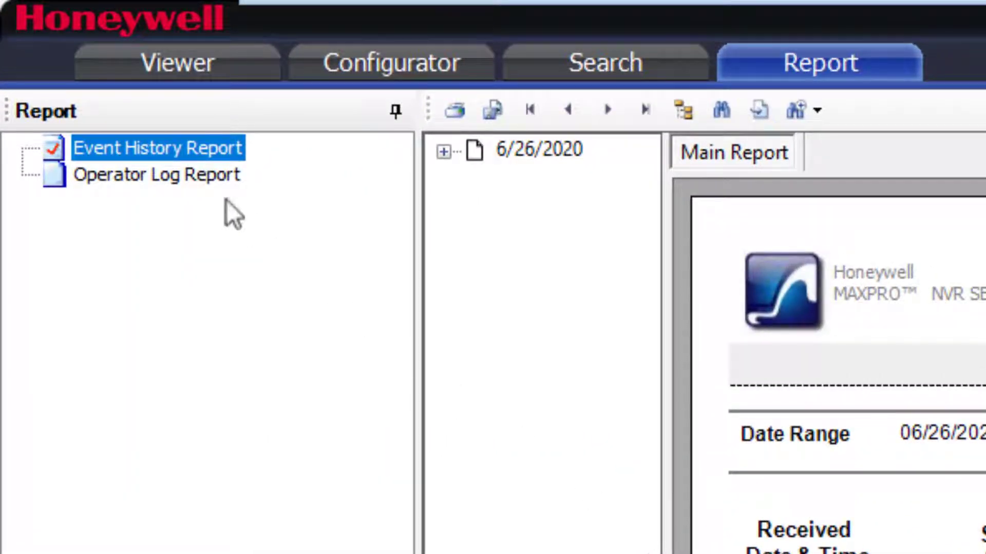
mouse_move(198, 189)
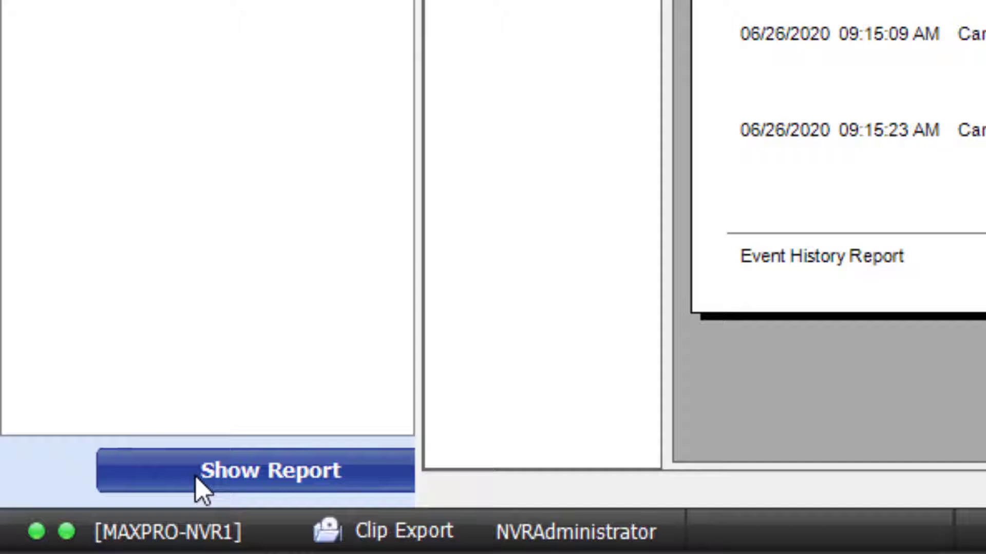
- Generate an Operator Log Report for the last 7 days covering operator Lab and Session activities
left_click(274, 470)
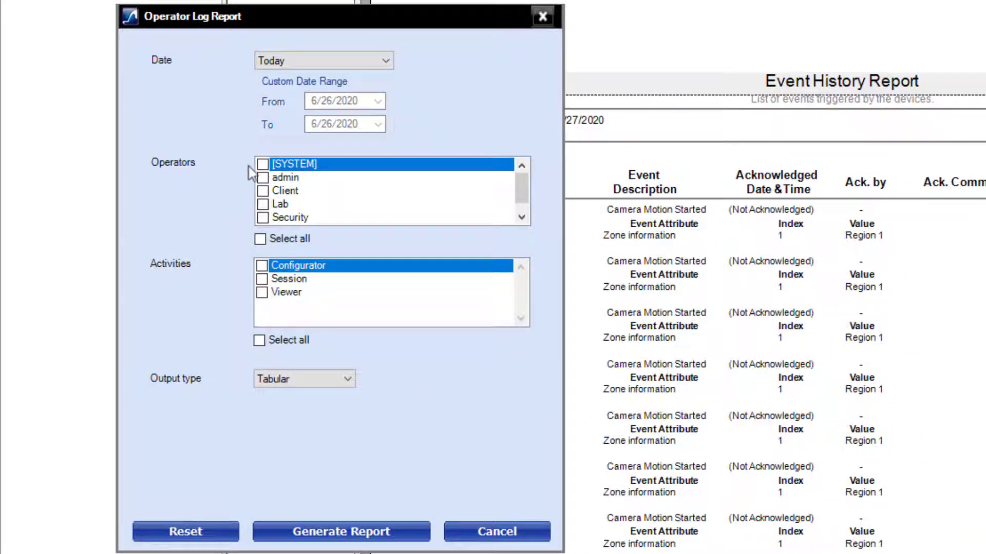
left_click(323, 60)
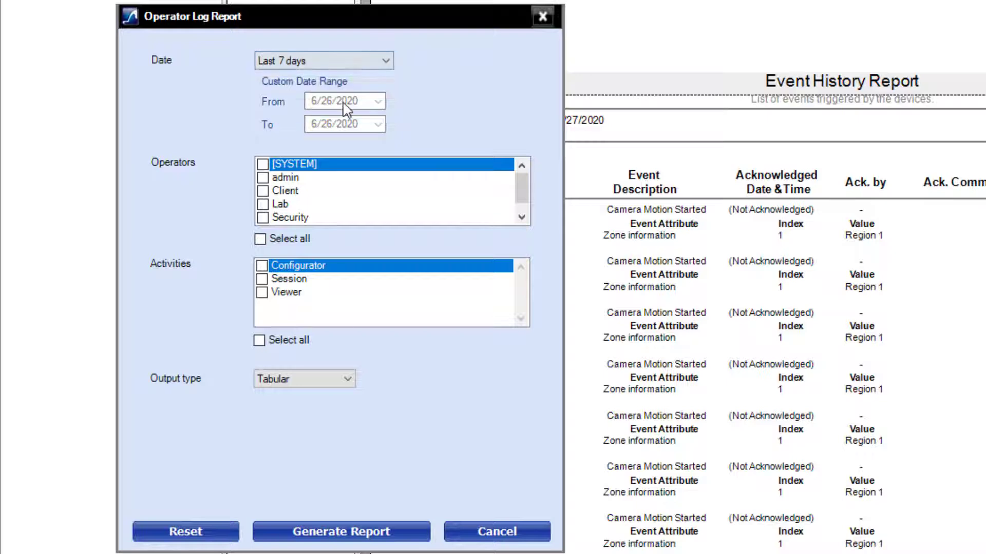
left_click(262, 204)
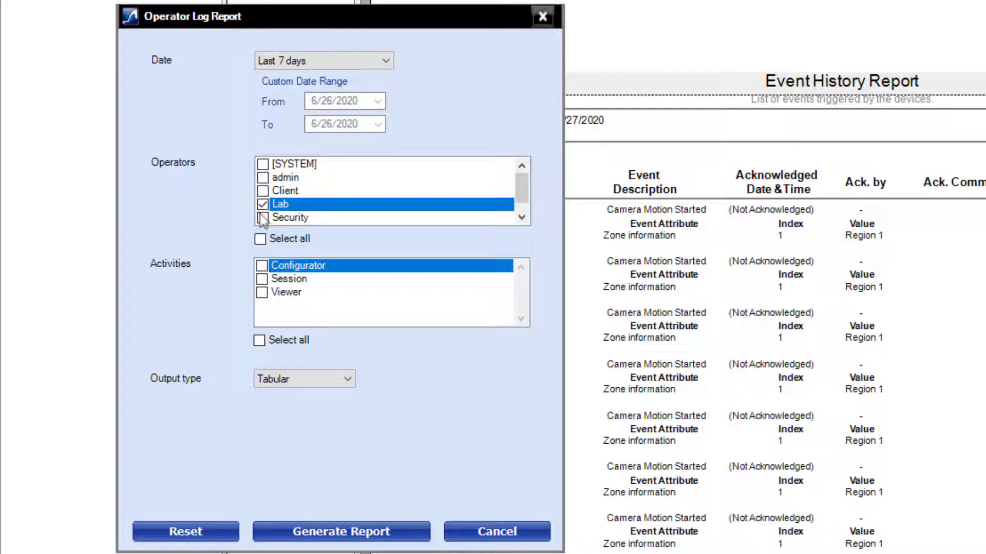
left_click(290, 280)
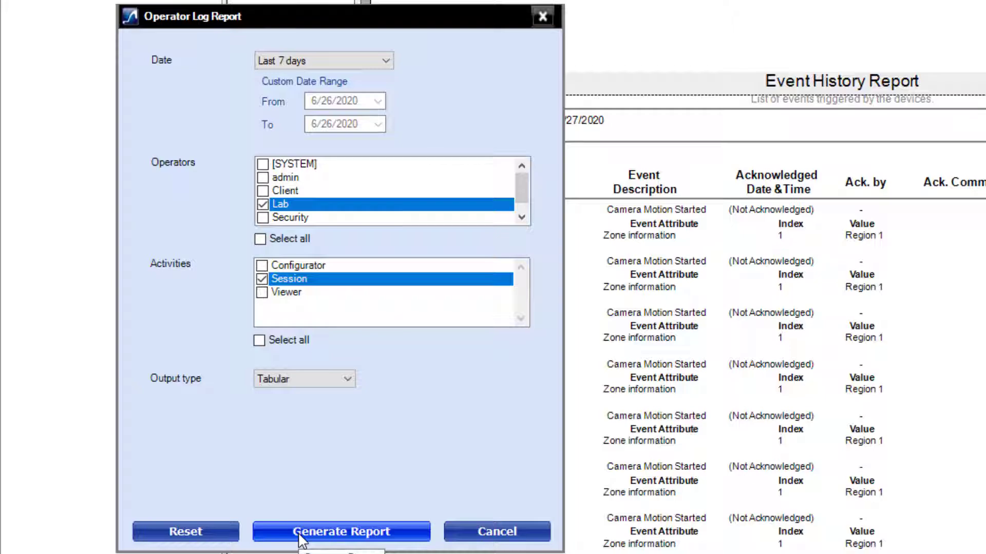
left_click(341, 532)
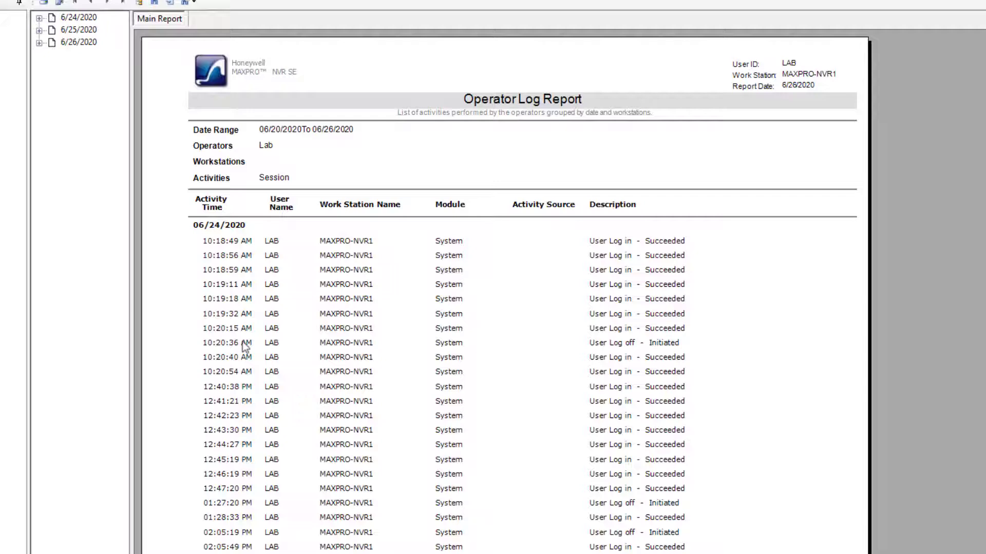
mouse_move(338, 277)
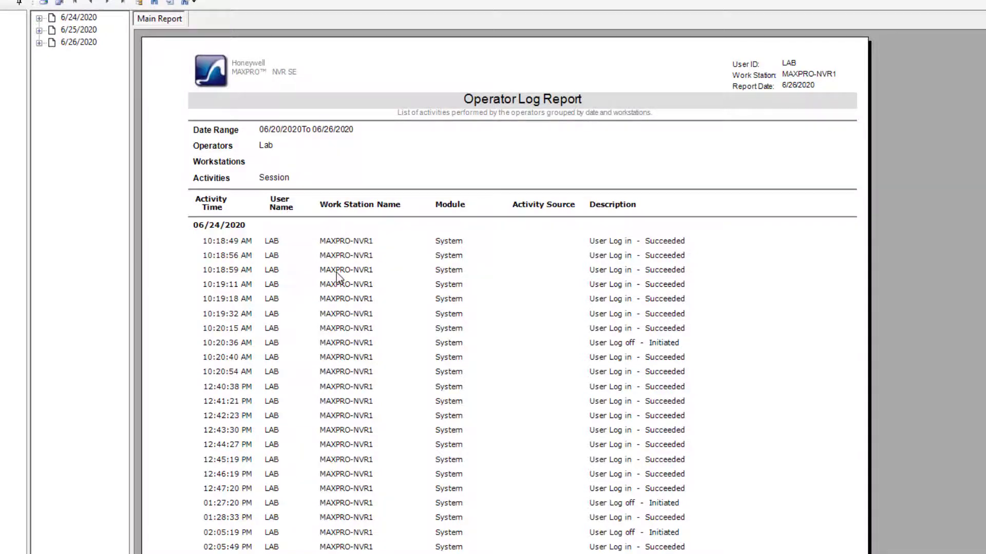
- Expand the report's date groups down to the MAXPRO-NVR1 workstation entries under 6/26/2020
left_click(39, 19)
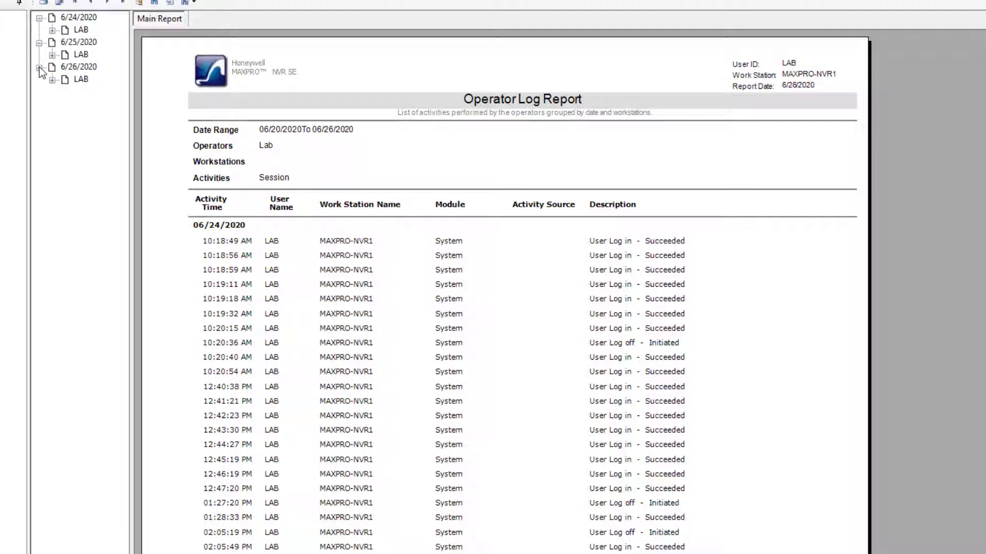
left_click(49, 78)
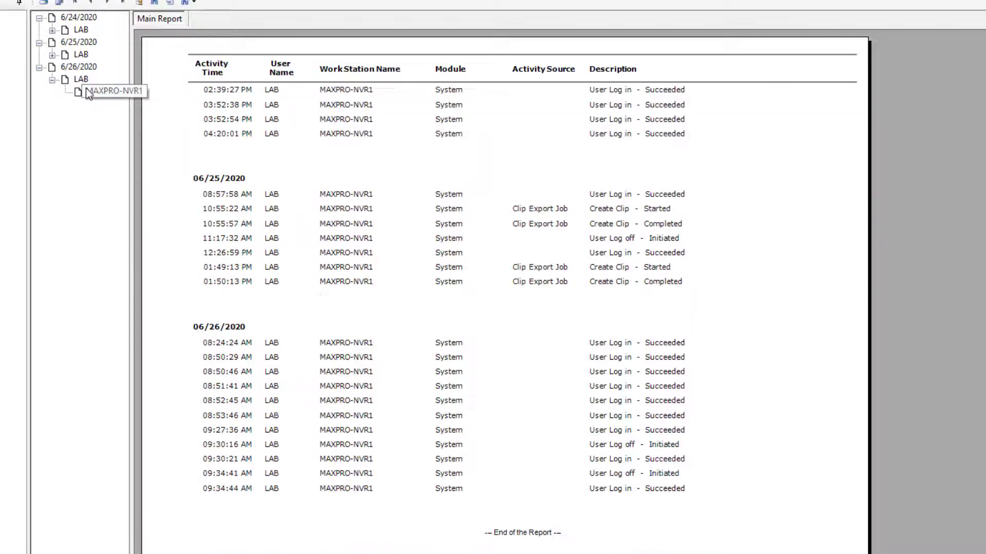
left_click(80, 54)
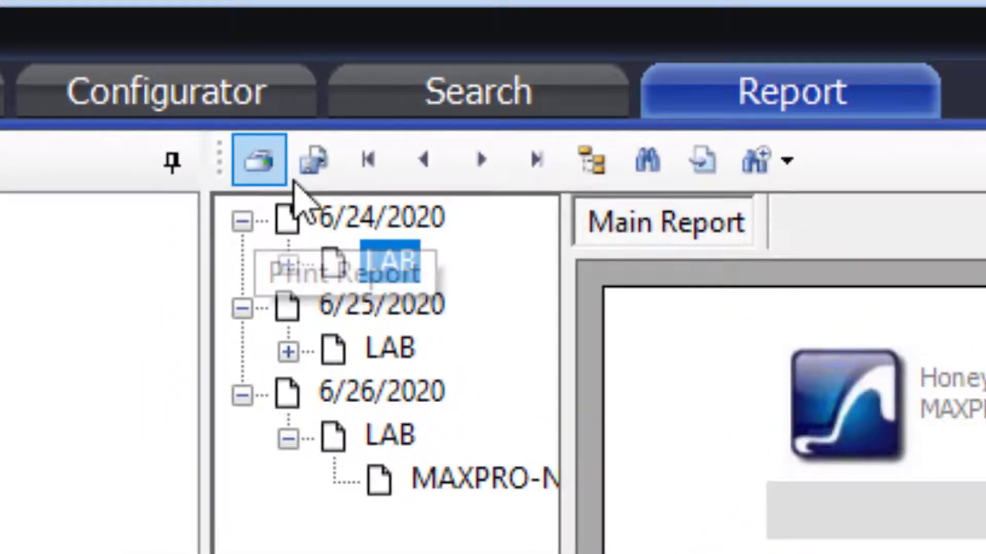
mouse_move(312, 162)
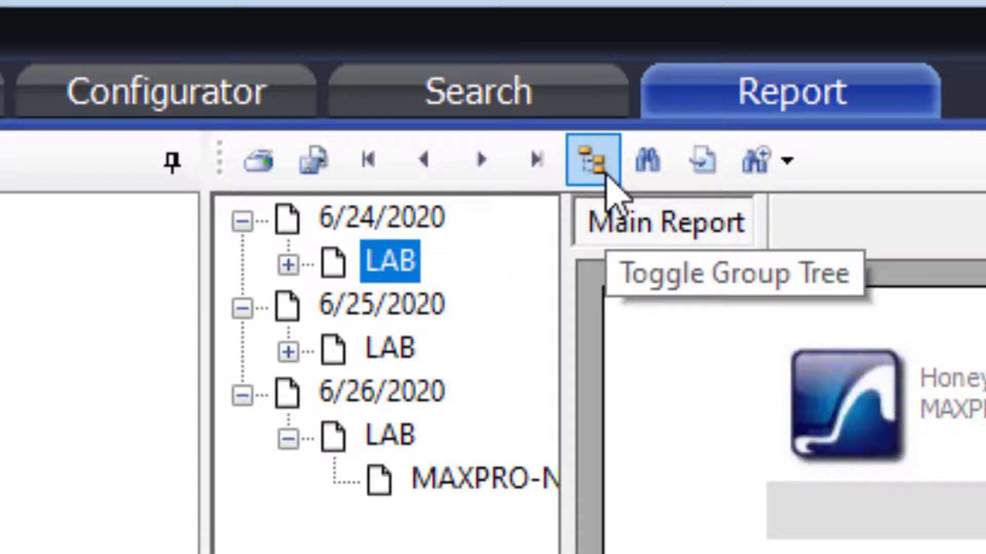
- Hide the report's group tree so only the main report page remains
left_click(594, 161)
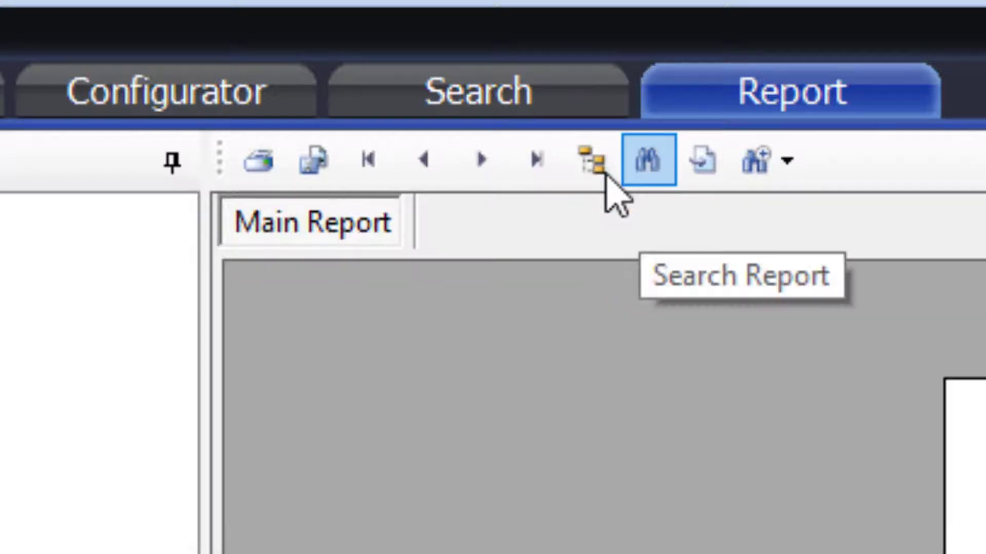